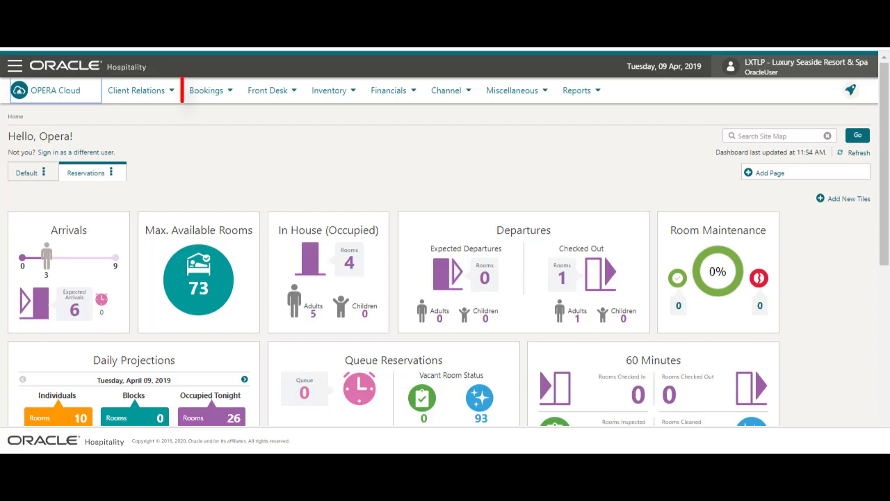
Step: Navigate from Bookings > Reservations to the Look To Book Sales Screen
click(206, 89)
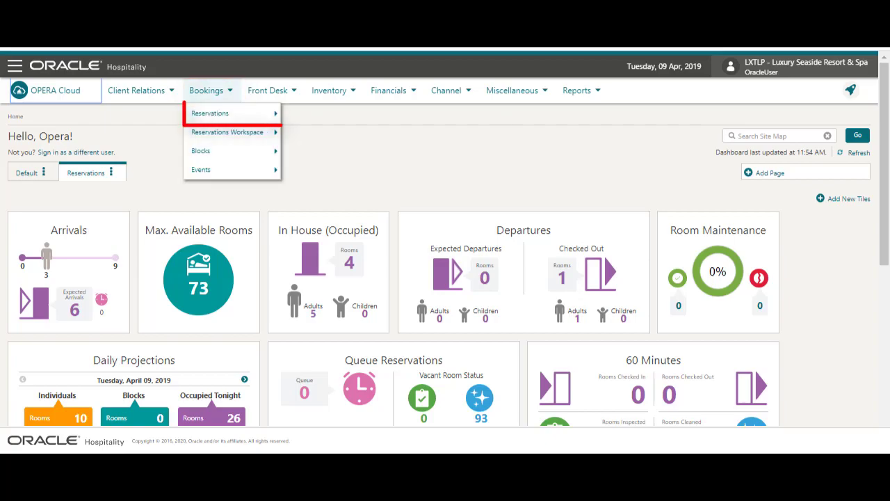
mouse_move(210, 113)
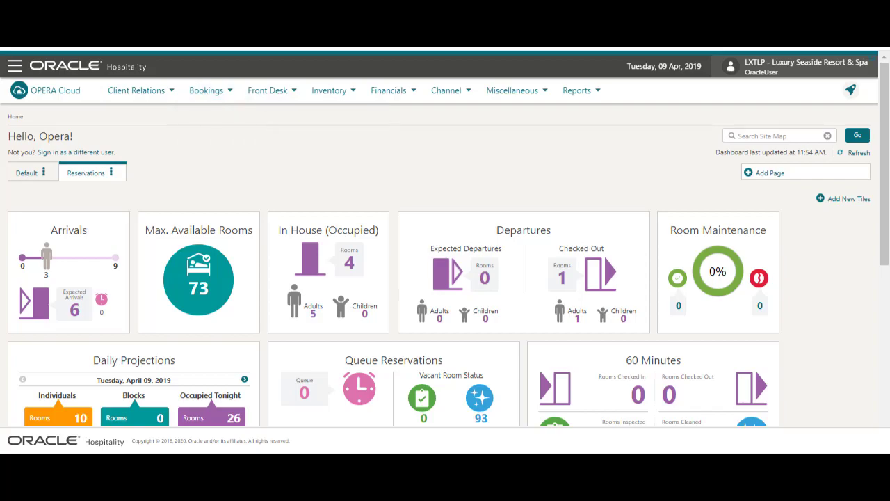
click(206, 89)
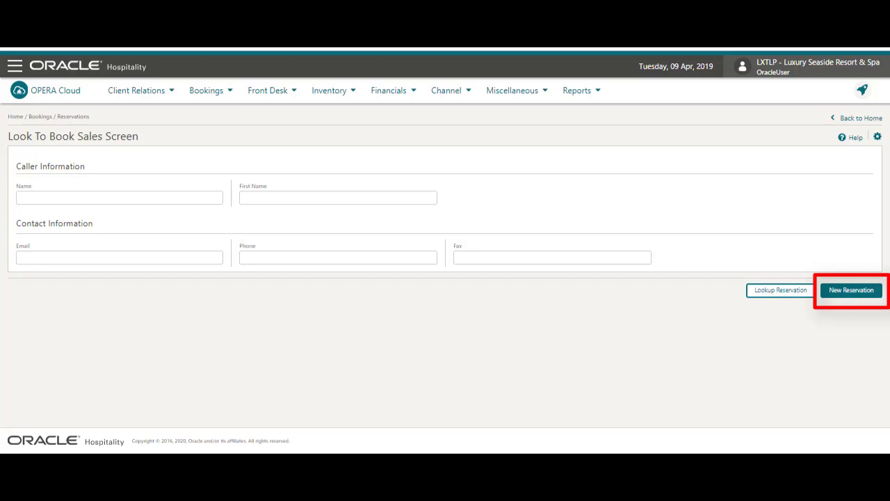
Step: Begin a New Reservation and reveal shortcut labels on the availability form with Alt
click(851, 291)
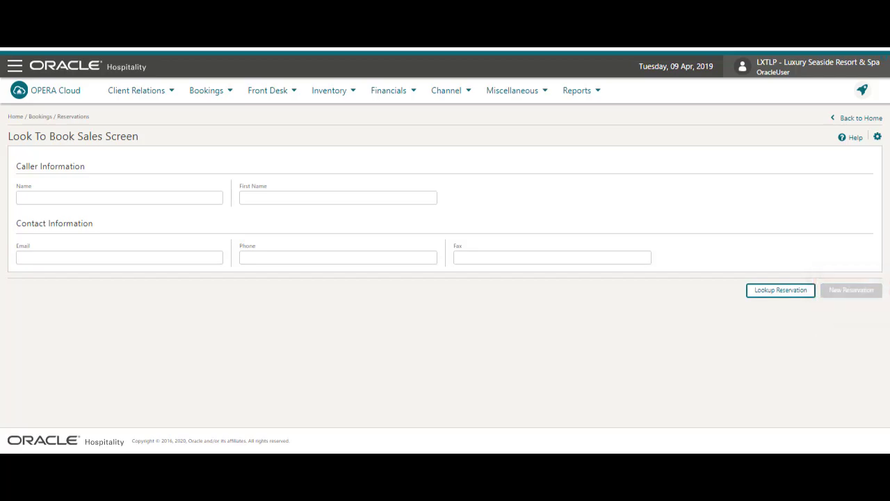
click(781, 290)
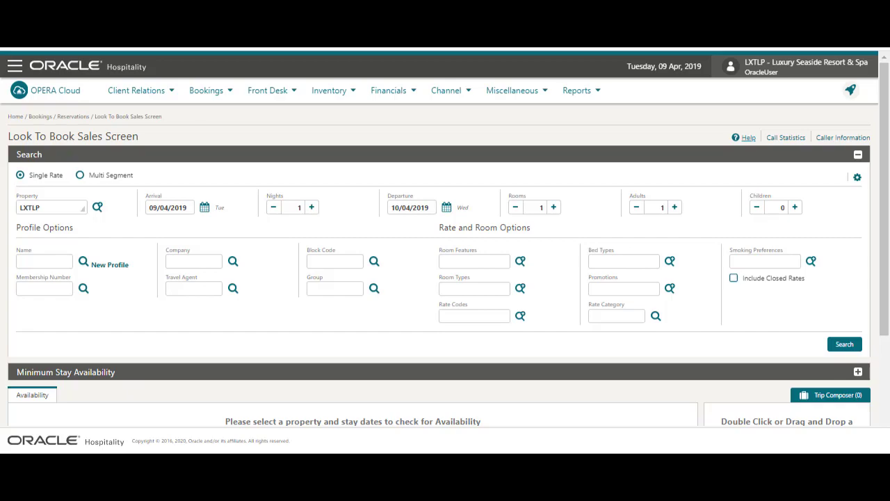
key(alt)
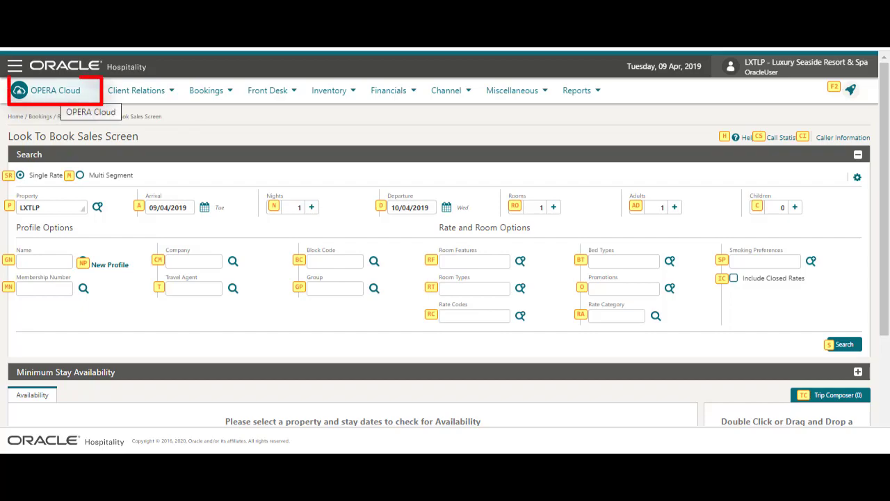
Step: Return home and open the Arrivals tile listing today's LXTLP reservations
click(55, 89)
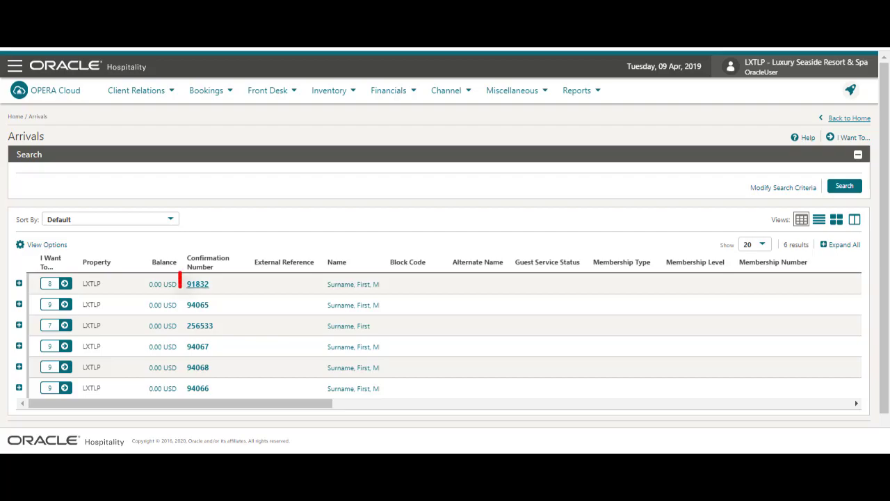
click(197, 284)
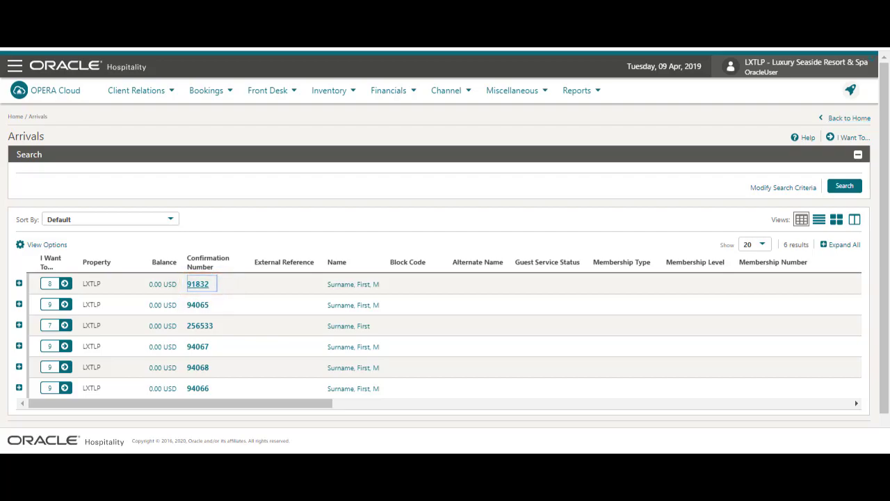
Step: Open reservation 91832, show its shortcut labels and the I Want To actions menu
click(198, 284)
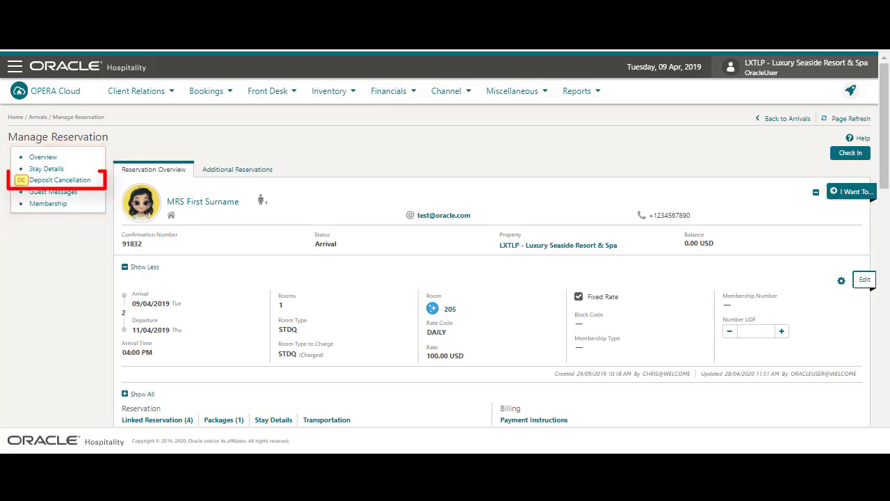
click(60, 179)
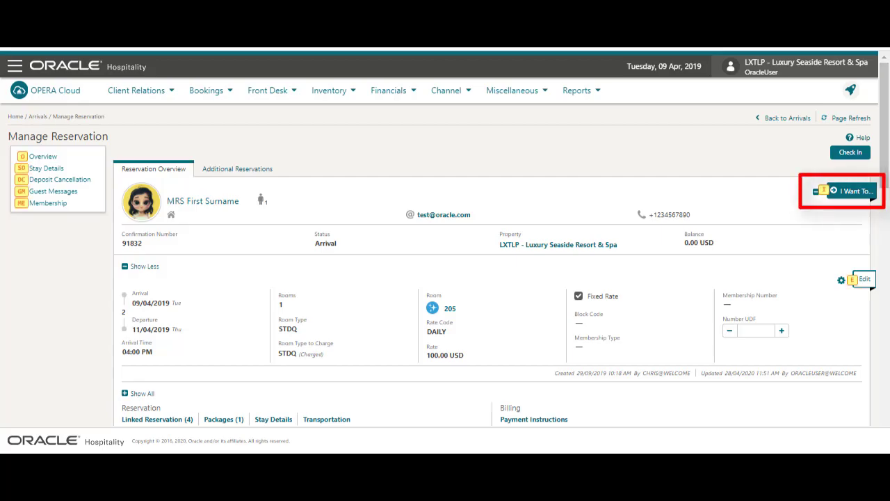
click(854, 192)
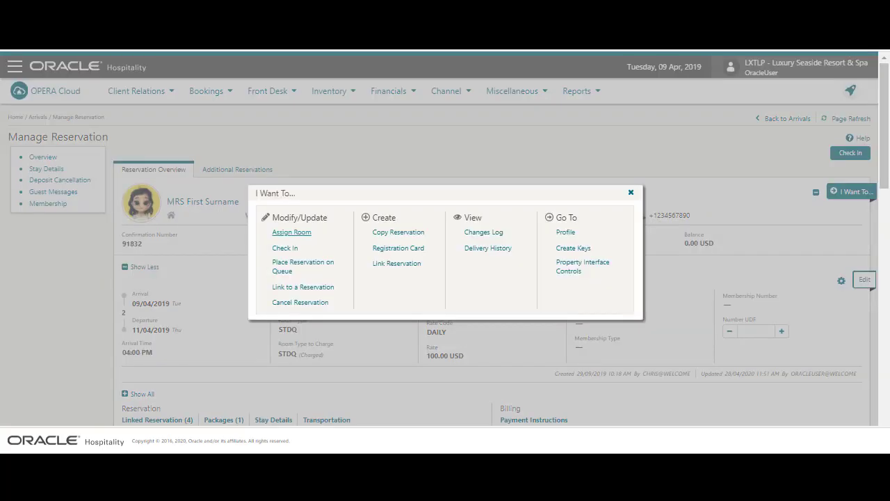